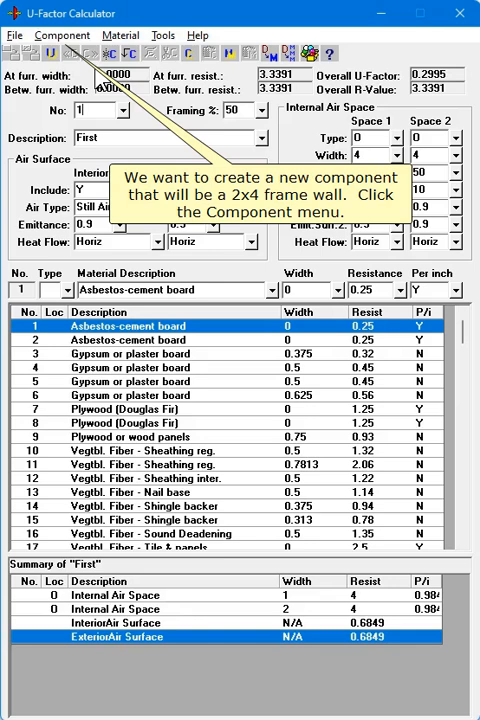
- Create a second, blank component from the Component menu
{"action": "left_click", "coordinate": [62, 35]}
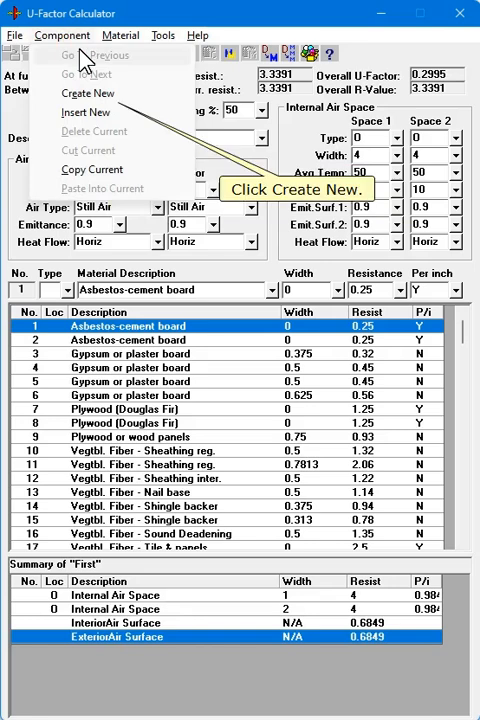
{"action": "left_click", "coordinate": [88, 93]}
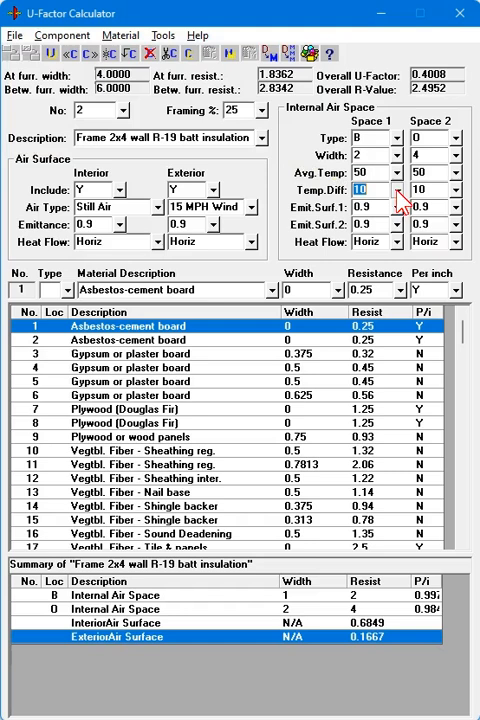
- Set the first air space's temperature difference to 10 degrees
{"action": "left_click", "coordinate": [391, 207]}
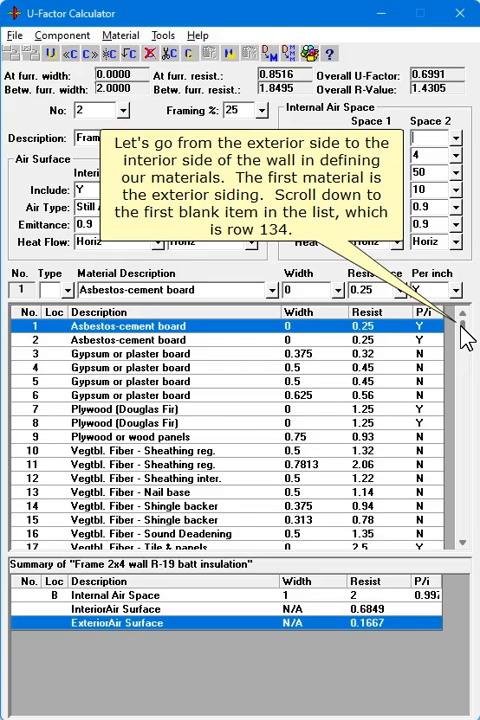
- Scroll to row 134 and set the Siding material's resistance to 0.81
{"action": "scroll", "scroll_direction": "down", "scroll_amount": 3}
{"action": "type", "text": "Siding"}
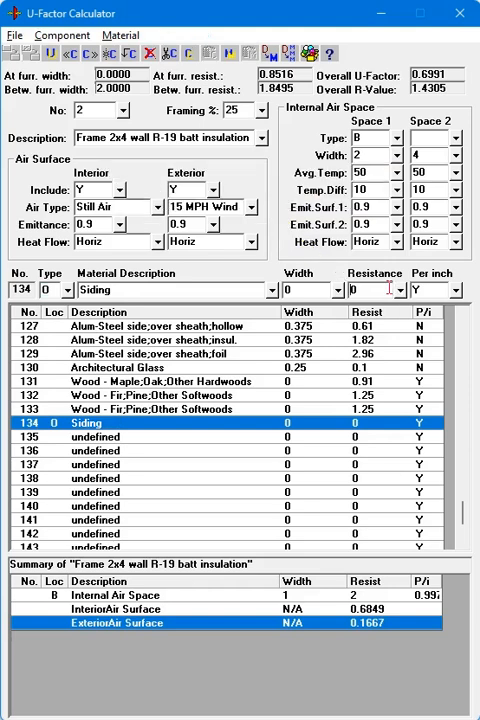
{"action": "left_click", "coordinate": [432, 290]}
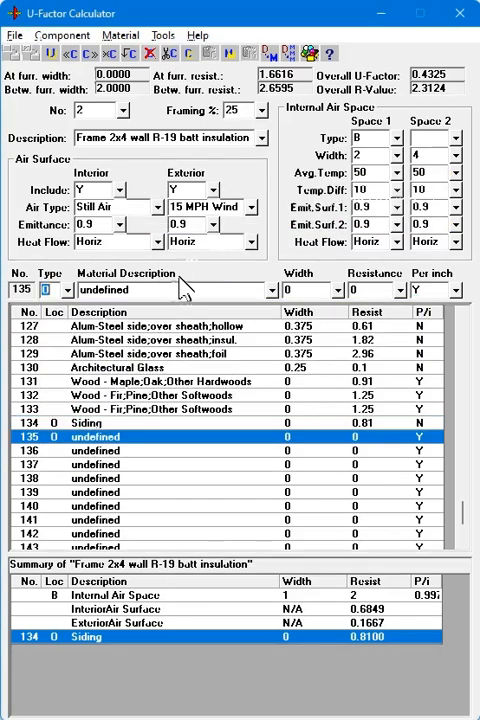
{"action": "mouse_move", "coordinate": [180, 290]}
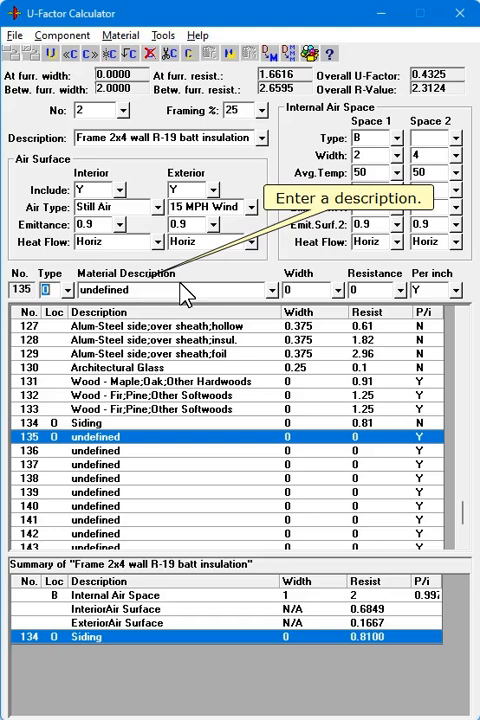
- Type 'Board ins' as row 135's material description
{"action": "type", "text": "Board insulation"}
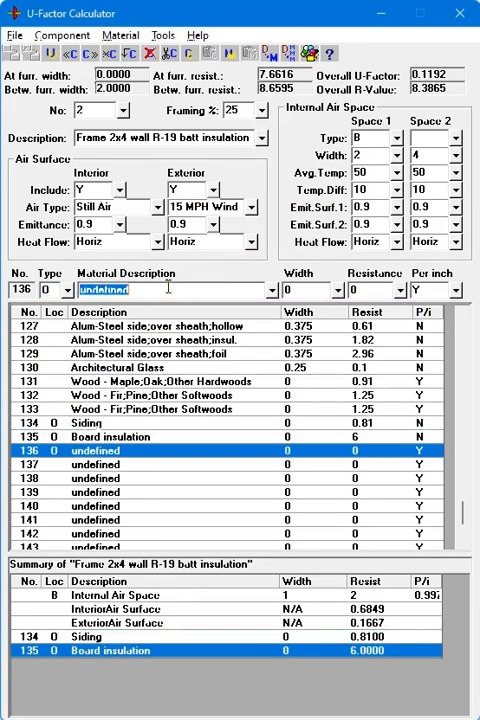
- Name row 136 'Wood sheathing' and give it resistance 0.82
{"action": "type", "text": "Wood sheathing"}
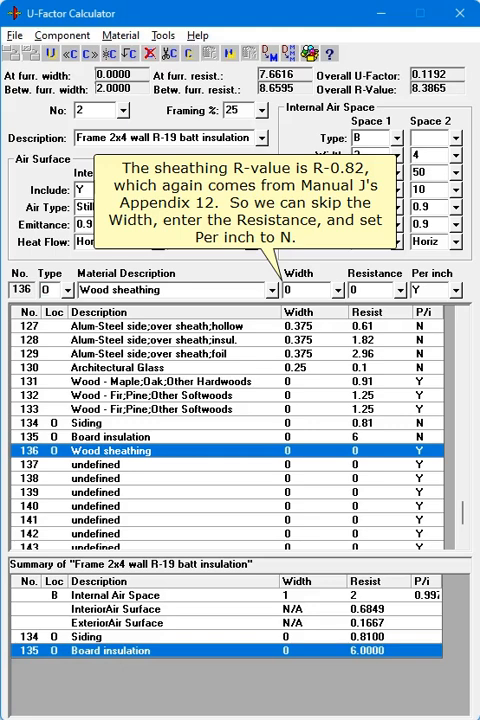
{"action": "type", "text": "0.82"}
{"action": "type", "text": "N"}
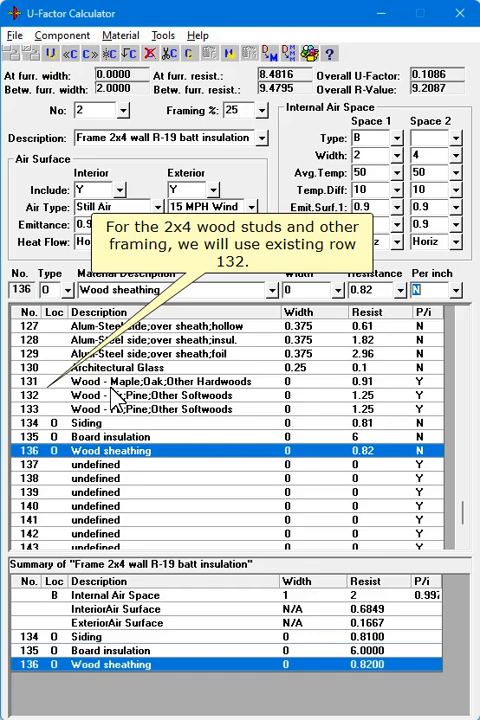
- Set softwood row 132 to occur only at furring and rename it '2x4 pine'
{"action": "left_click", "coordinate": [110, 395]}
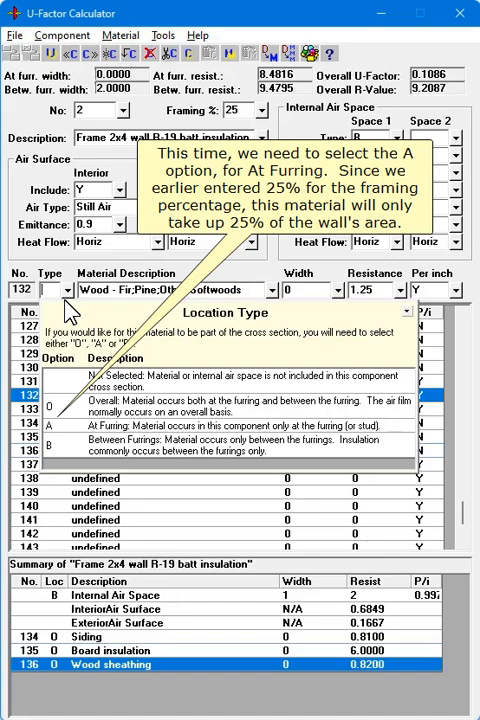
{"action": "left_click", "coordinate": [50, 423]}
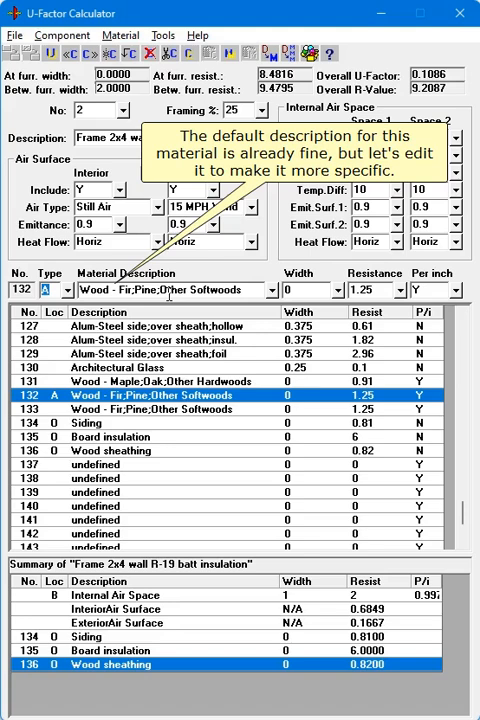
{"action": "type", "text": "2x4 pine"}
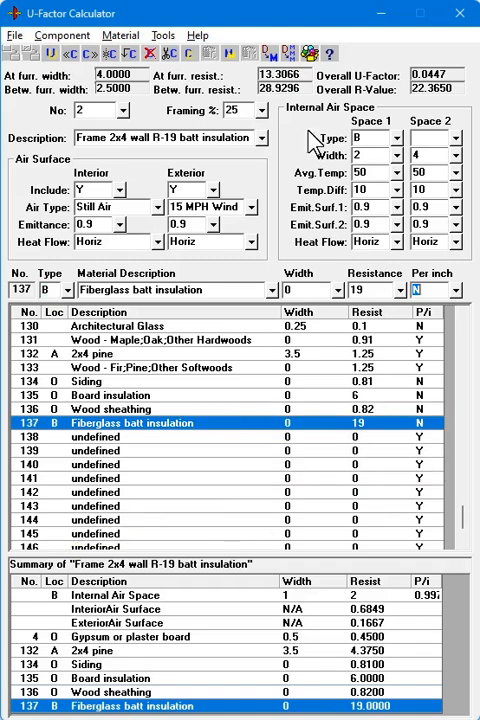
- Open the File menu to copy the 0.0447 result to the clipboard
{"action": "left_click", "coordinate": [14, 35]}
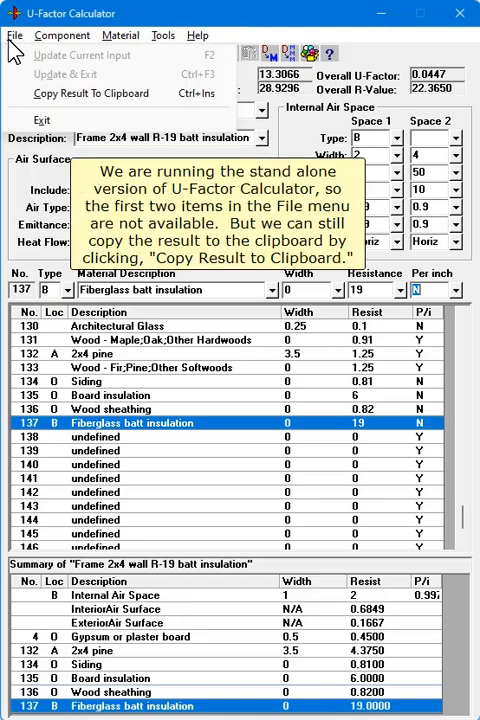